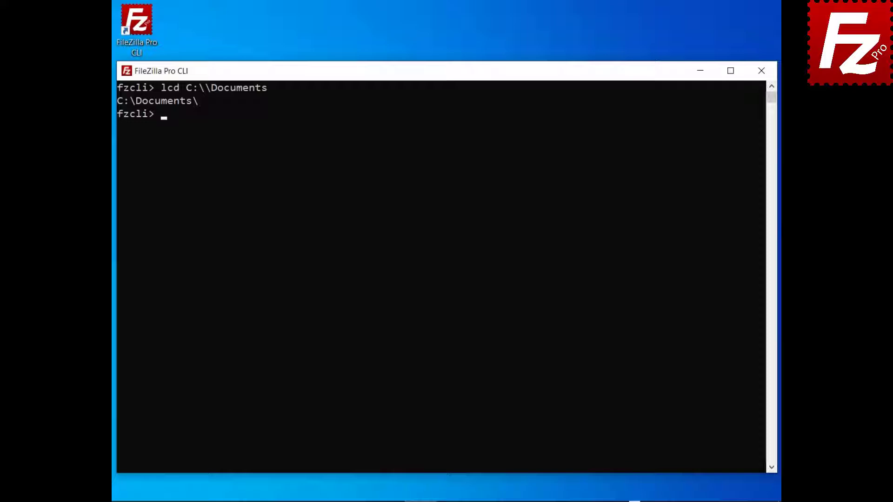
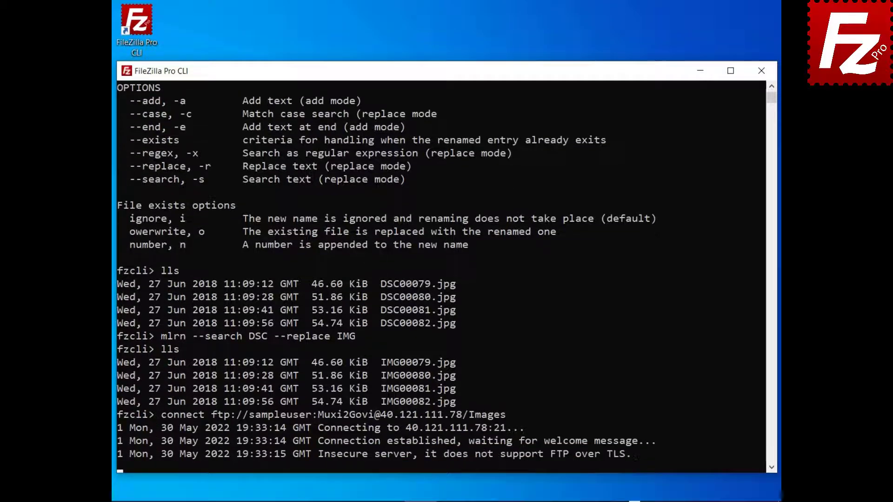
scroll("down", 3)
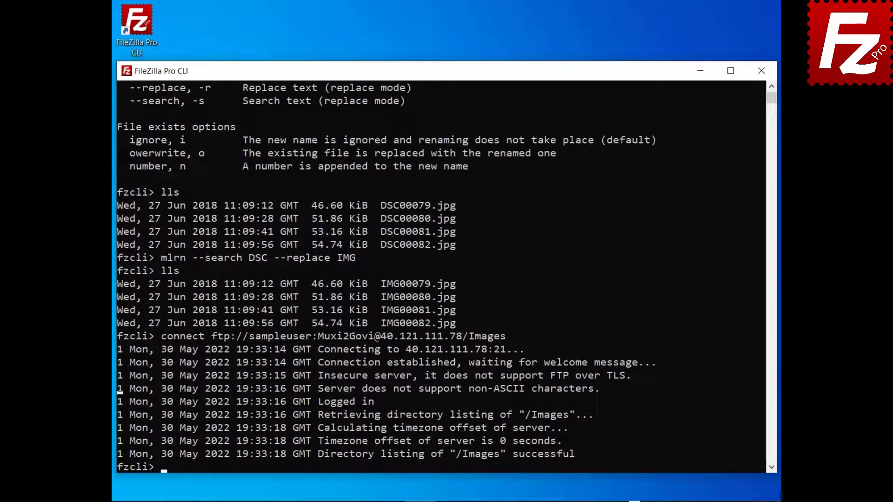
type("help mrn")
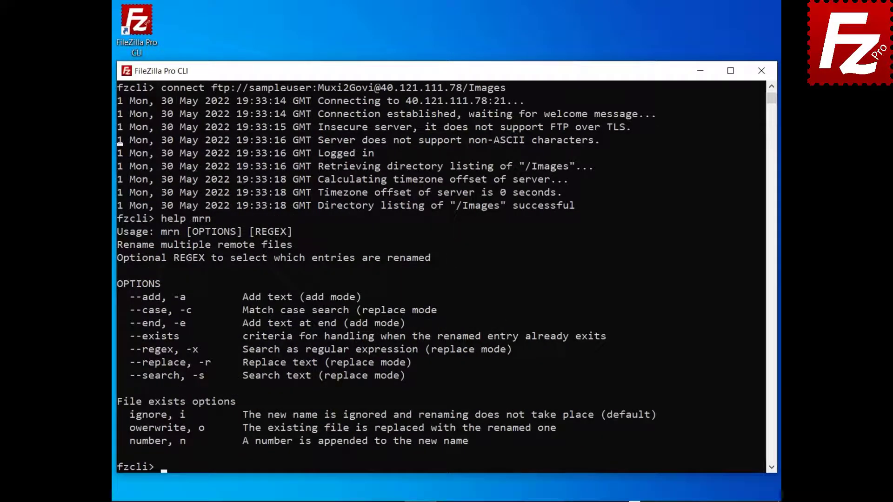
type("ls")
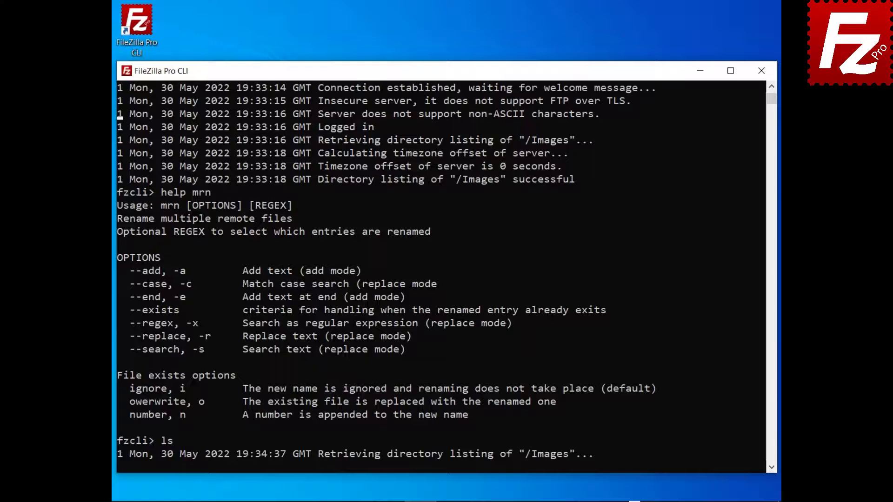
type("mrn --search jpg --replace bak")
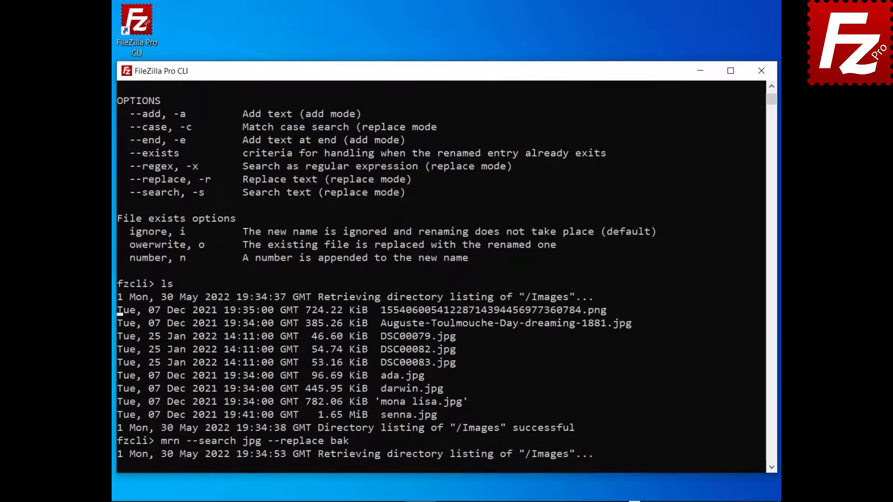